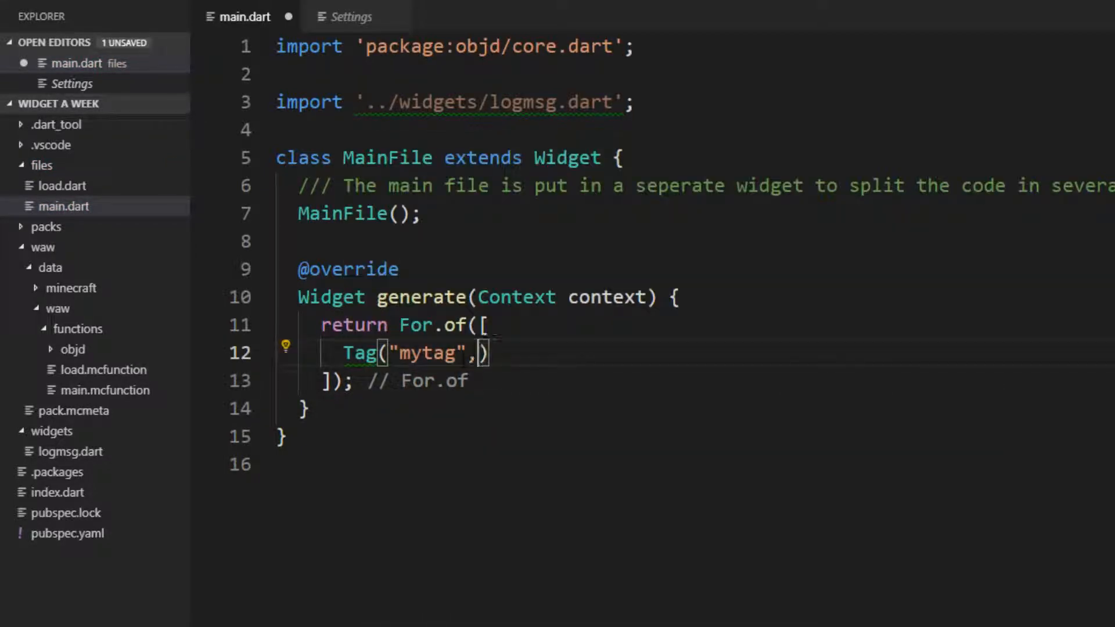
Give the mytag Tag entity: Entity.Player() and confirm main.mcfunction shows 'tag @p add mytag'.
text(entity: En)
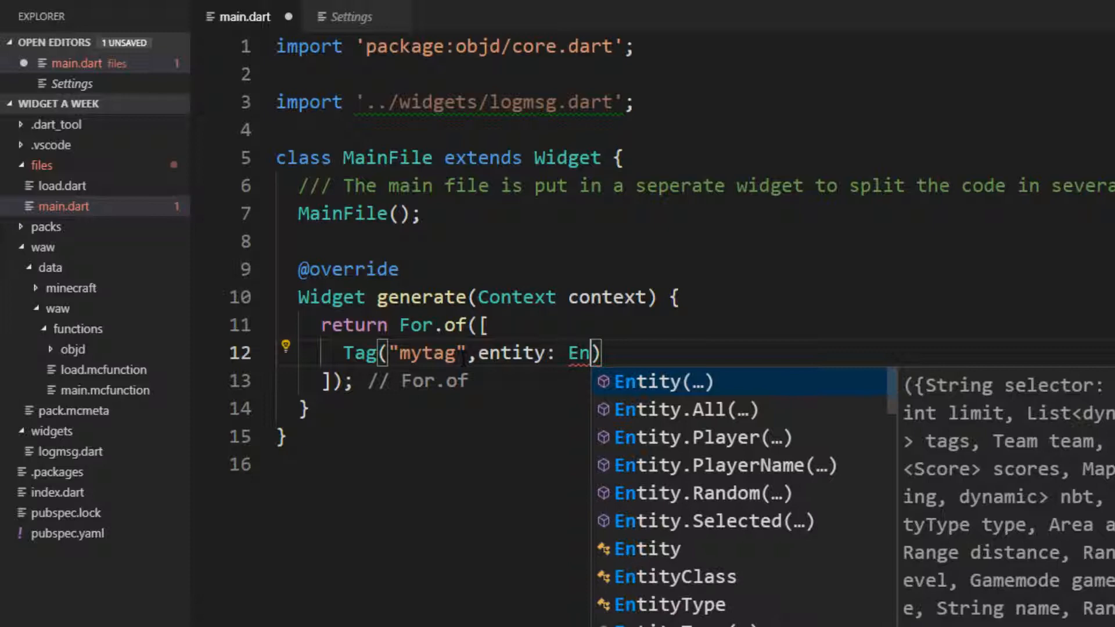
click(703, 436)
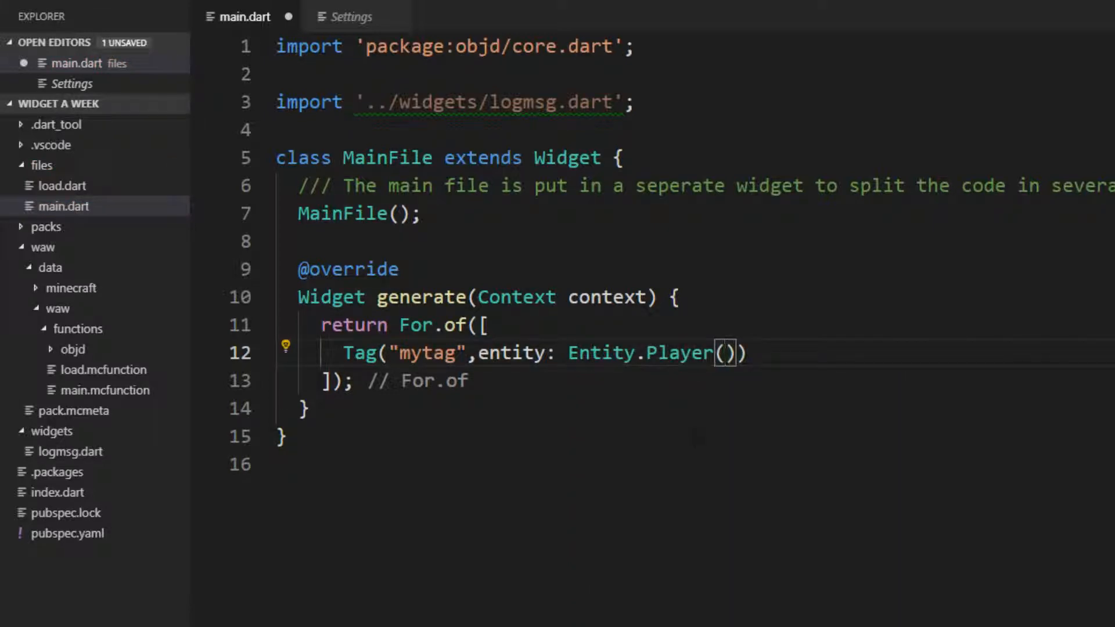
click(105, 390)
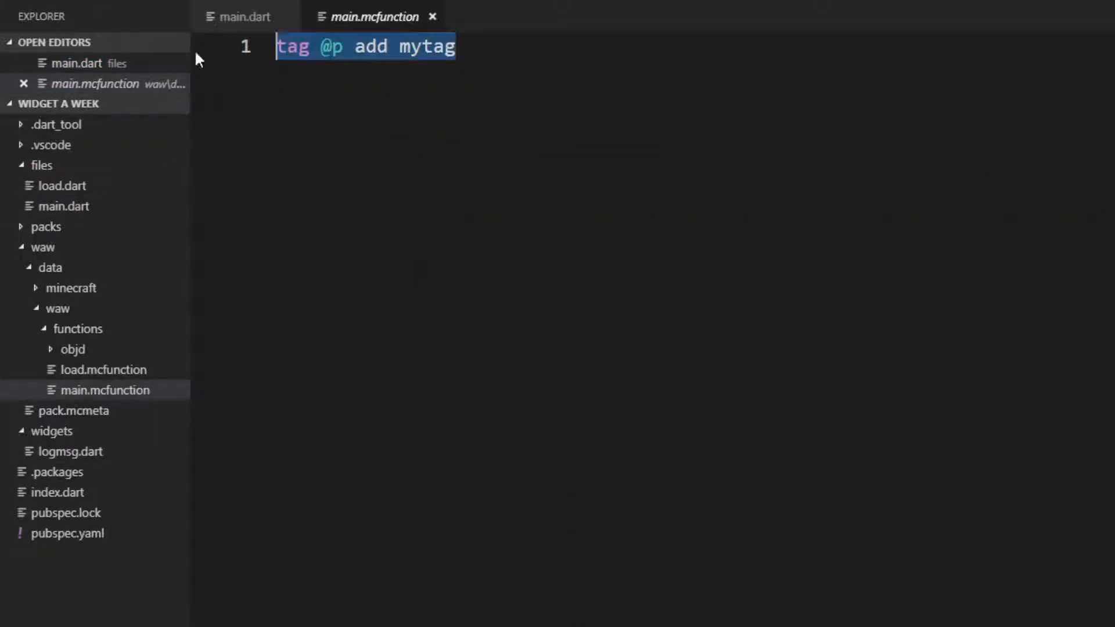
click(246, 16)
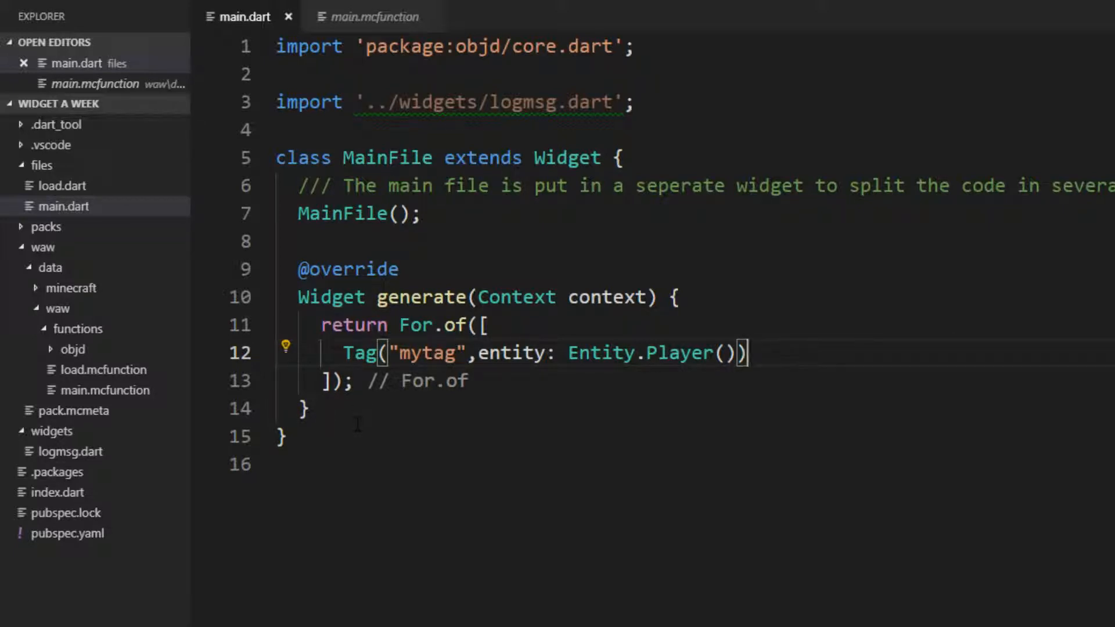
Store the Tag in a mytag field, call add() and remove(), and check the output.
text(Ta)
text(mytag.remove(),)
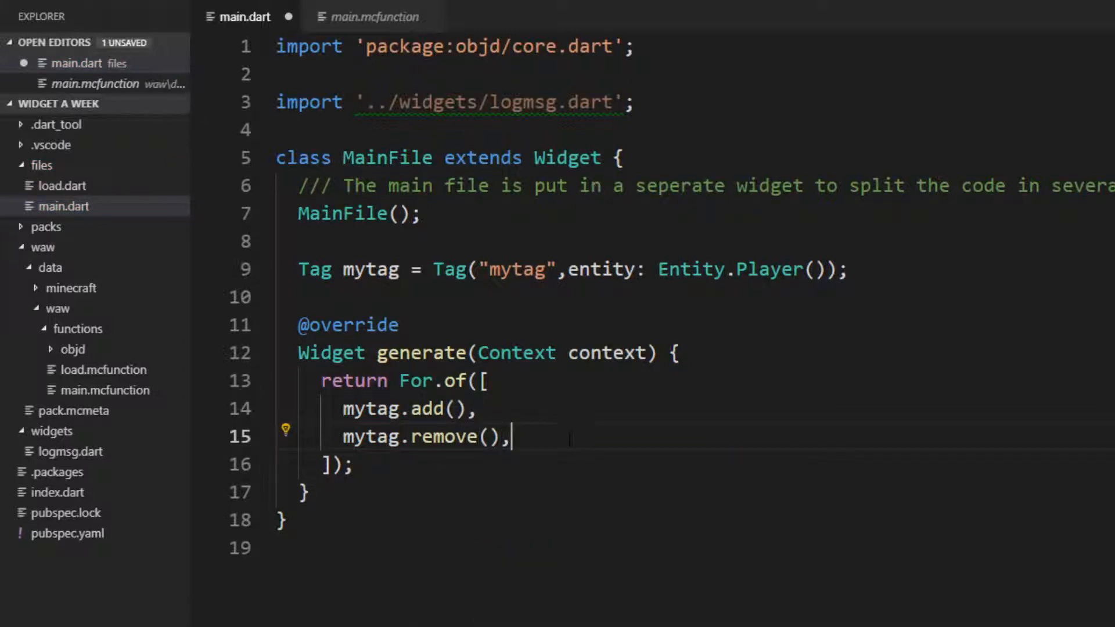
mouse_move(469, 409)
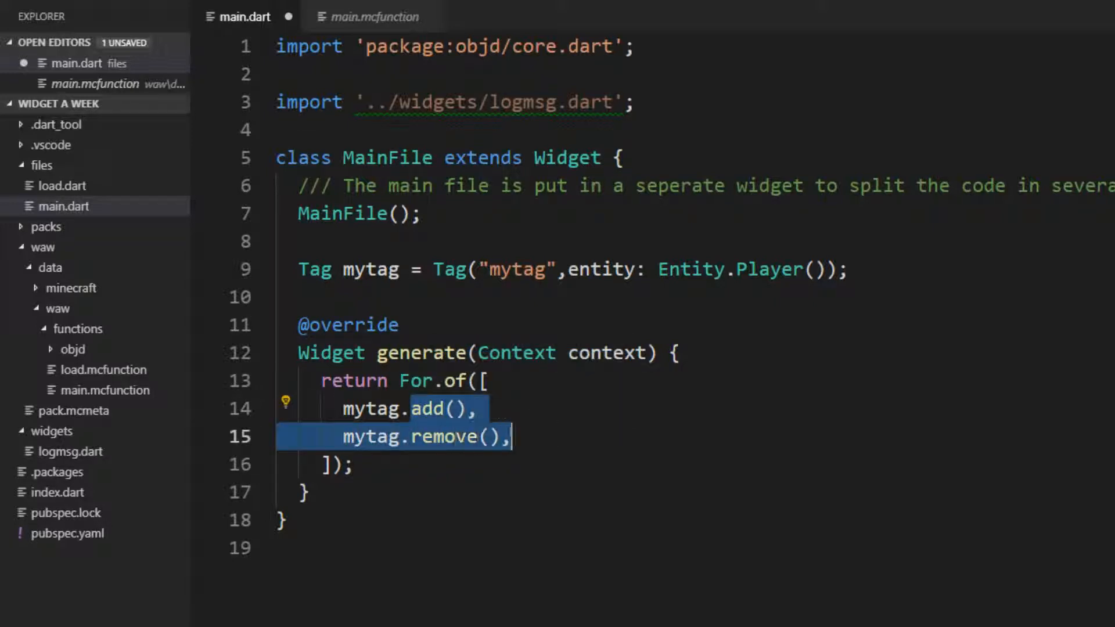
click(372, 16)
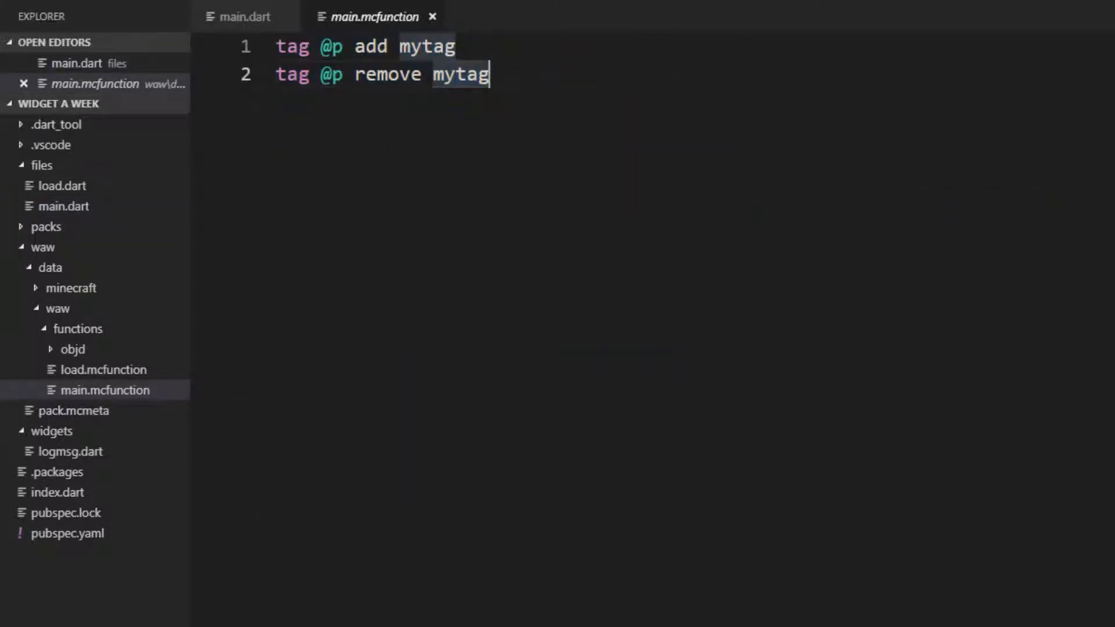
click(245, 16)
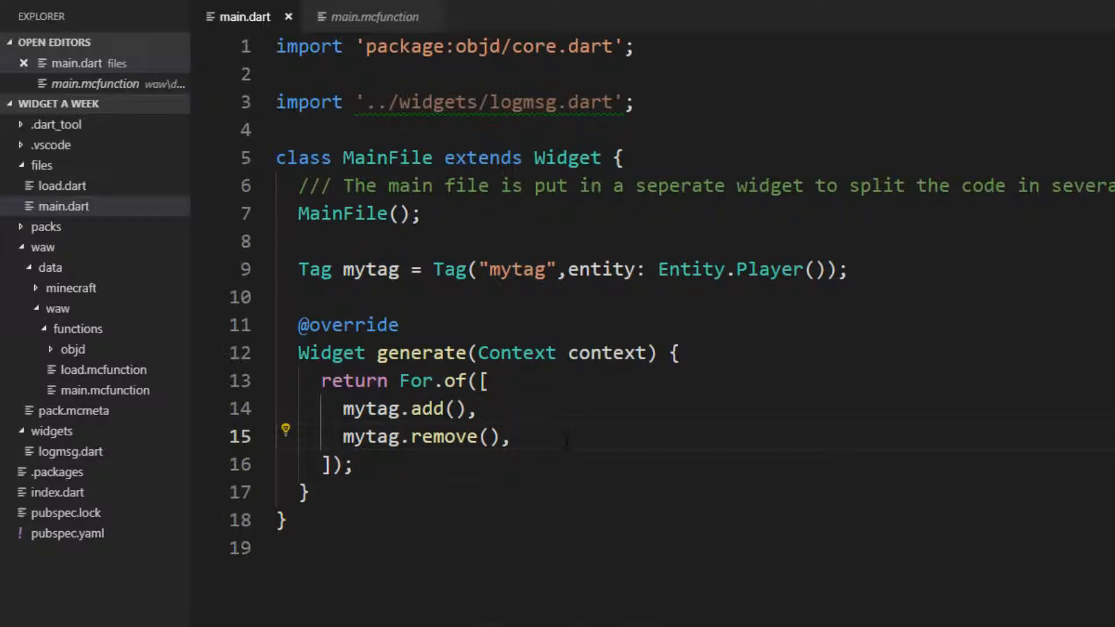
Add mytag.toggle() and view its generated commands using the objd_temp tag.
text(mytag.)
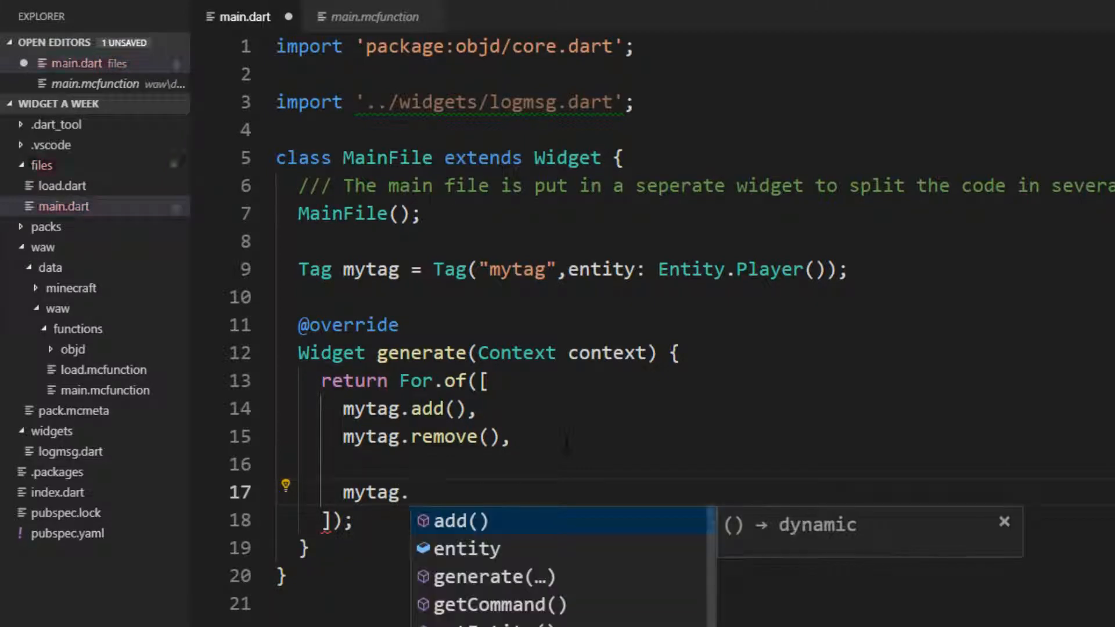
text(toggle()
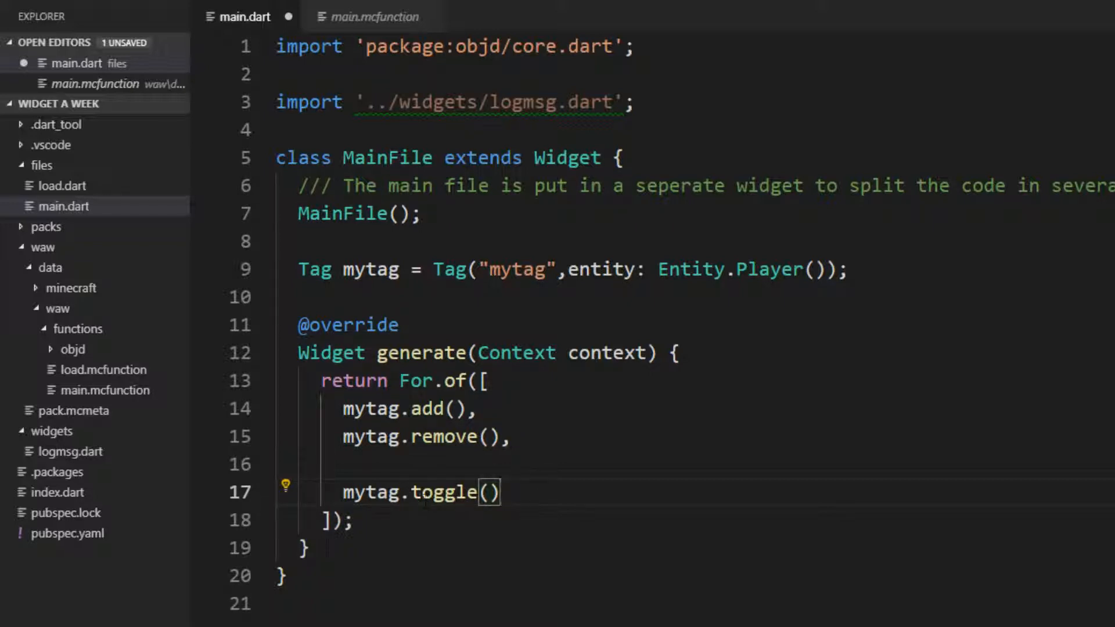
click(373, 16)
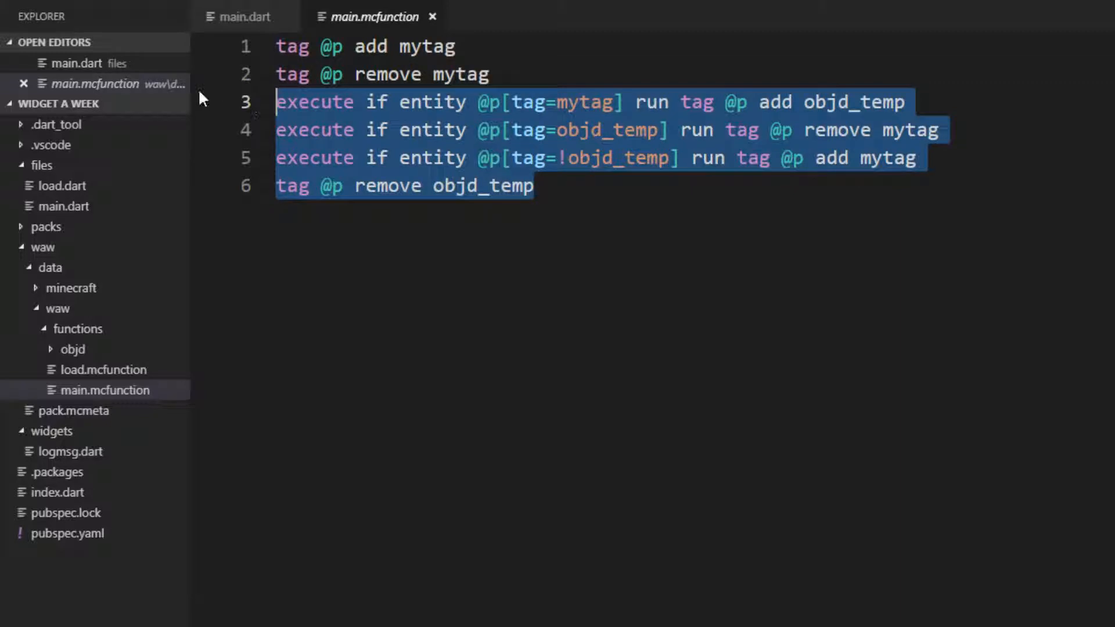
Pass temp: "temp" to toggle and confirm the output now uses the temp tag.
double_click(854, 101)
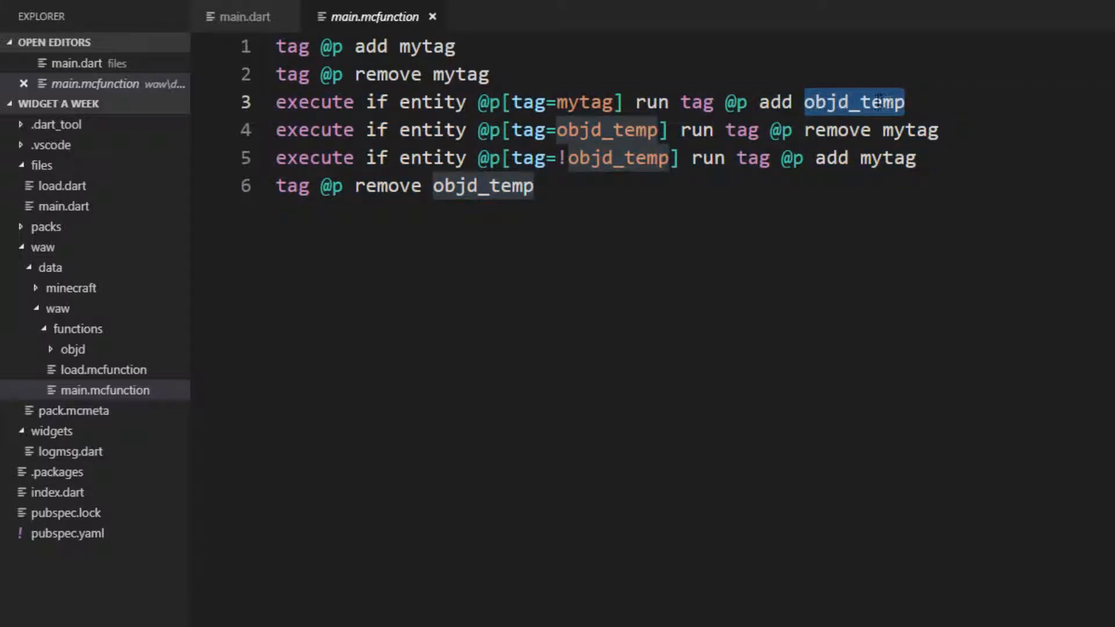
click(245, 16)
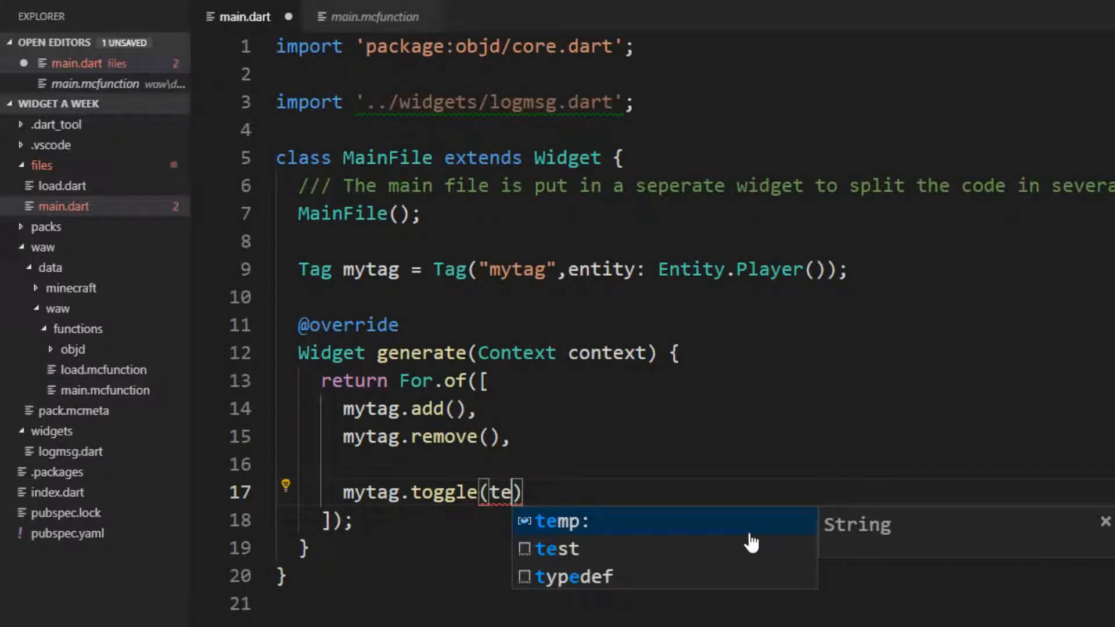
click(566, 520)
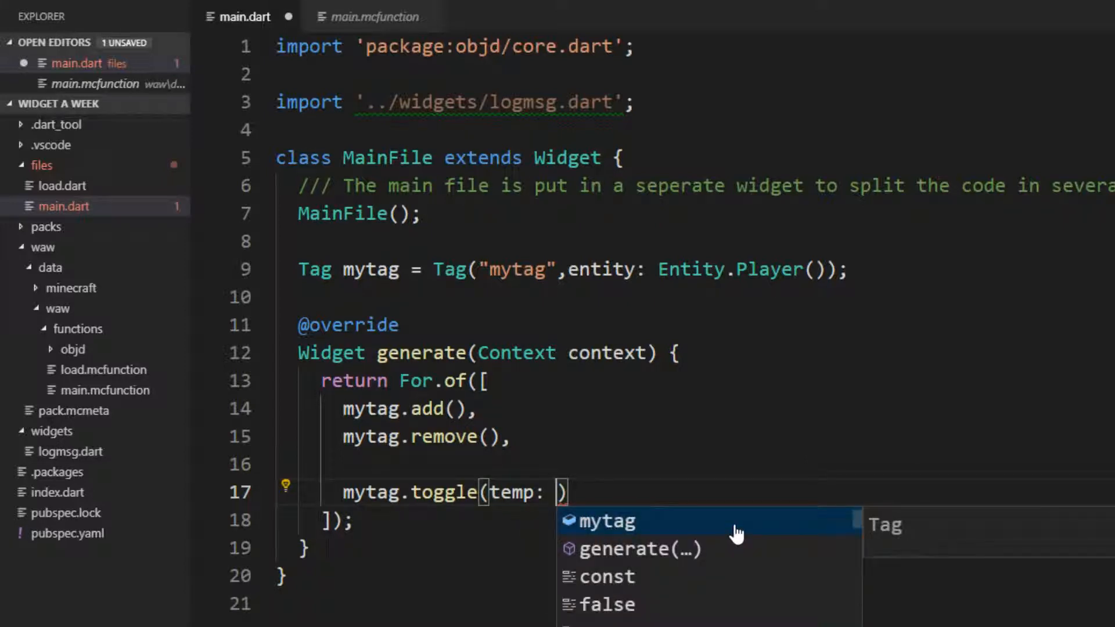
click(373, 16)
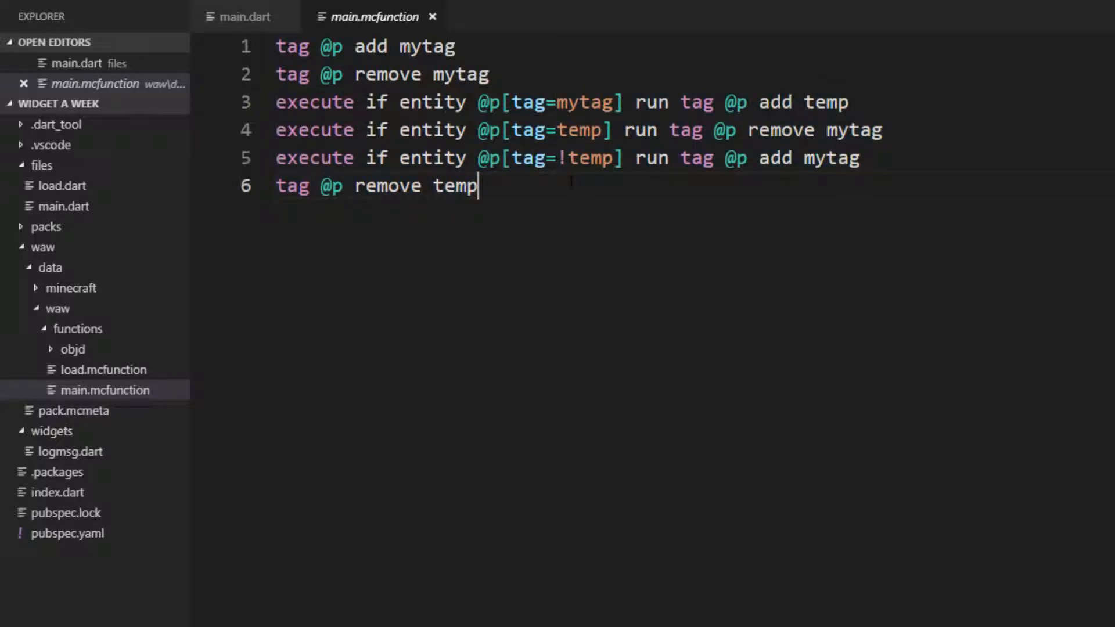
click(245, 16)
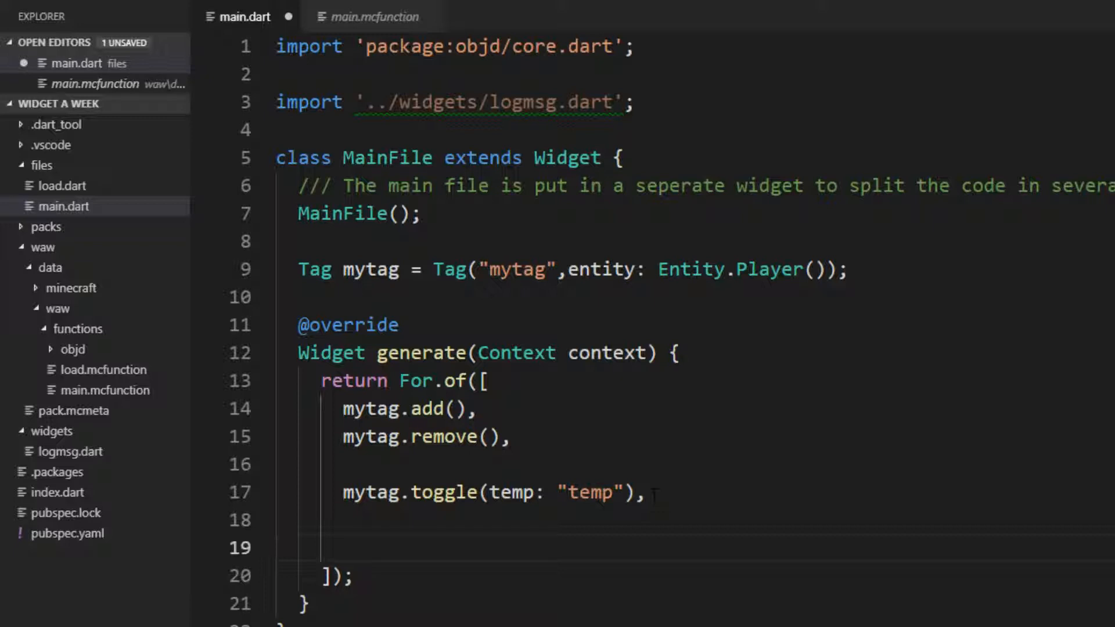
Add mytag.removeIfExists(then: Log("test")) and select its tellraw and remove commands in the output.
text(mytag.removeIfExists())
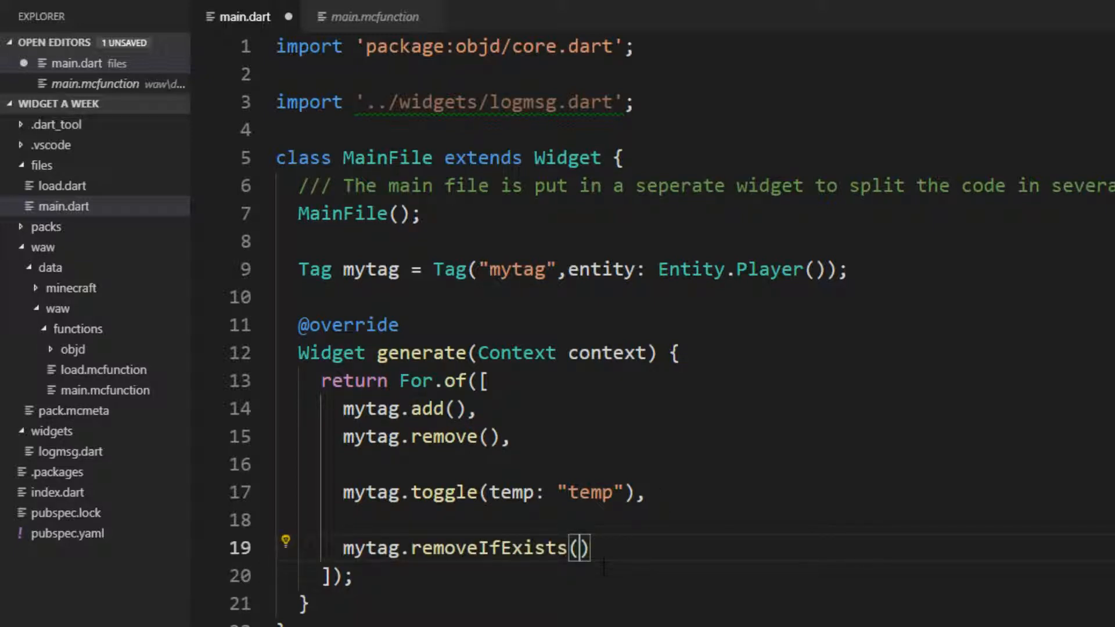
text(then: Log("test"))
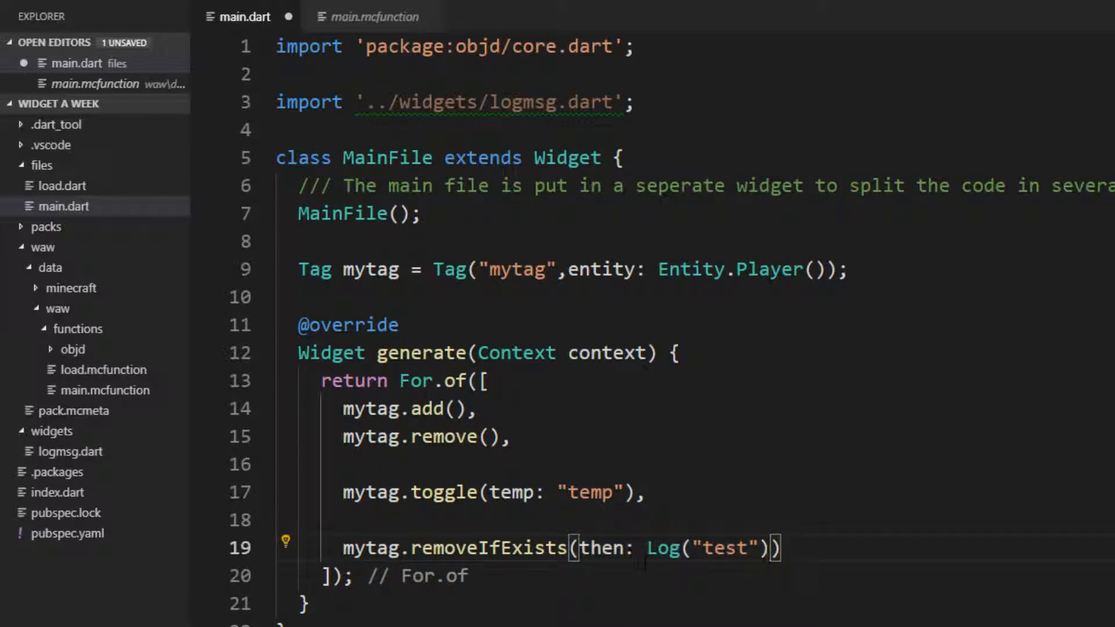
double_click(604, 547)
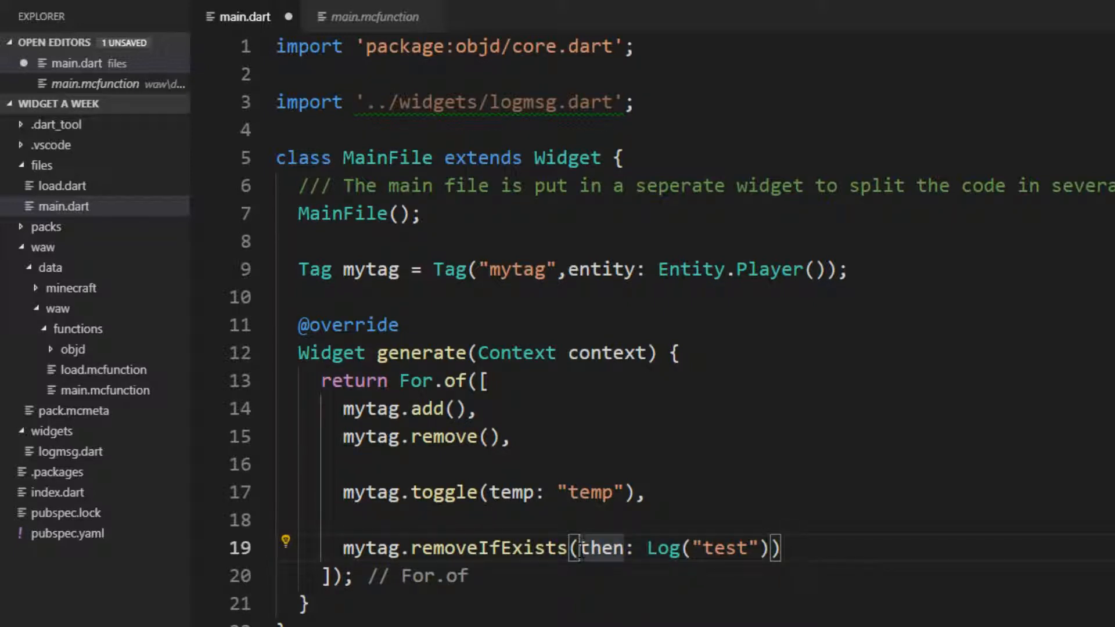
click(369, 17)
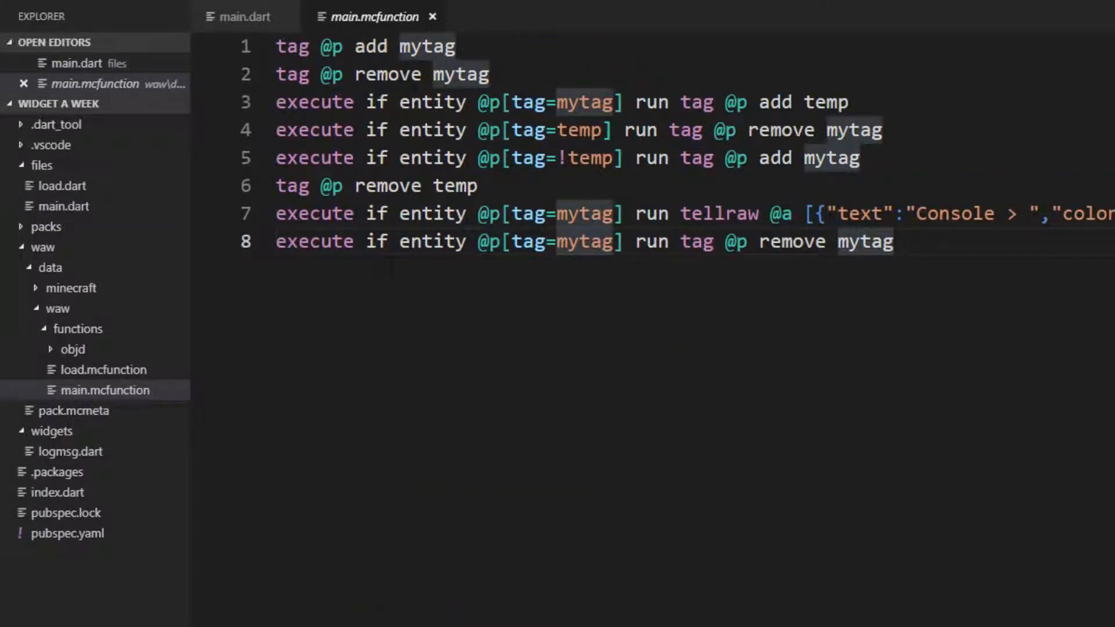
drag(276, 214, 893, 240)
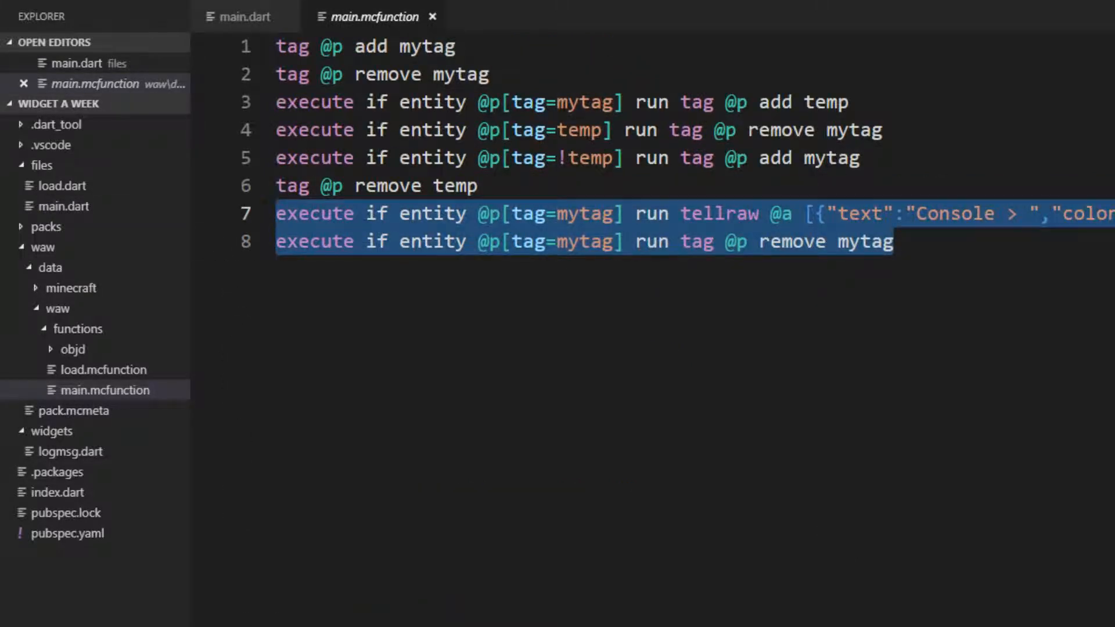